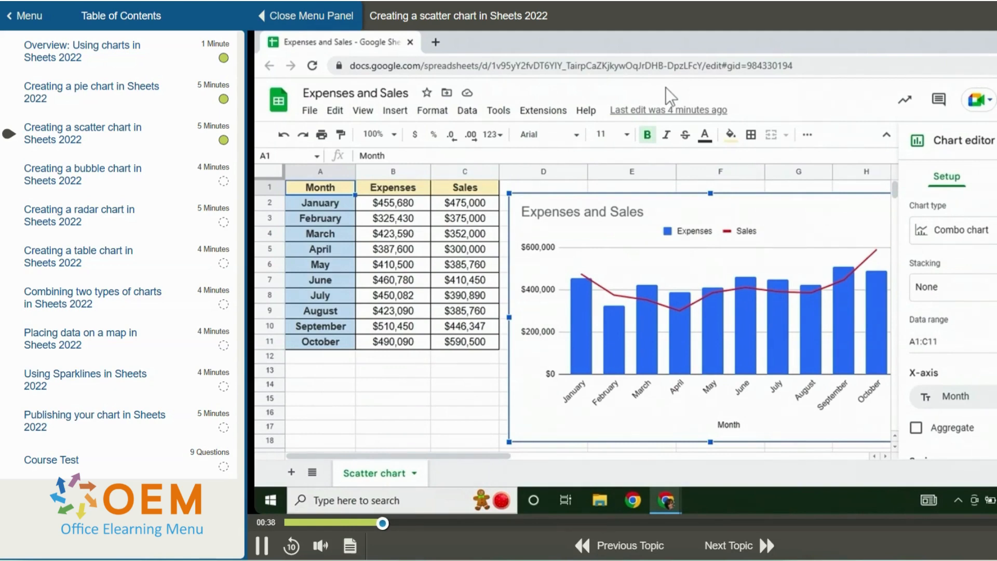
{"action": "mouse_move", "coordinate": [962, 223]}
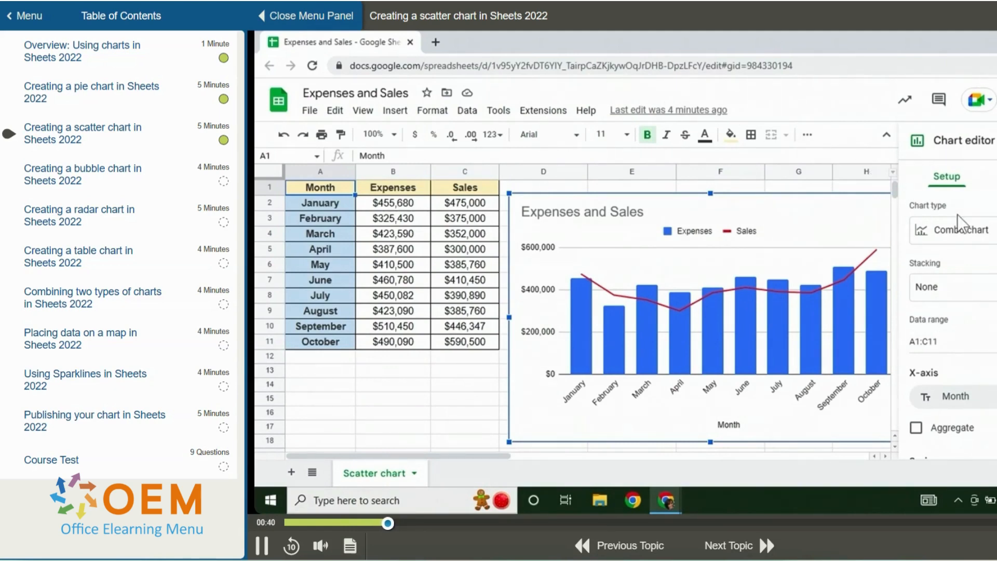
Browse the chart type list down to the Scatter chart options
{"action": "left_click", "coordinate": [960, 229]}
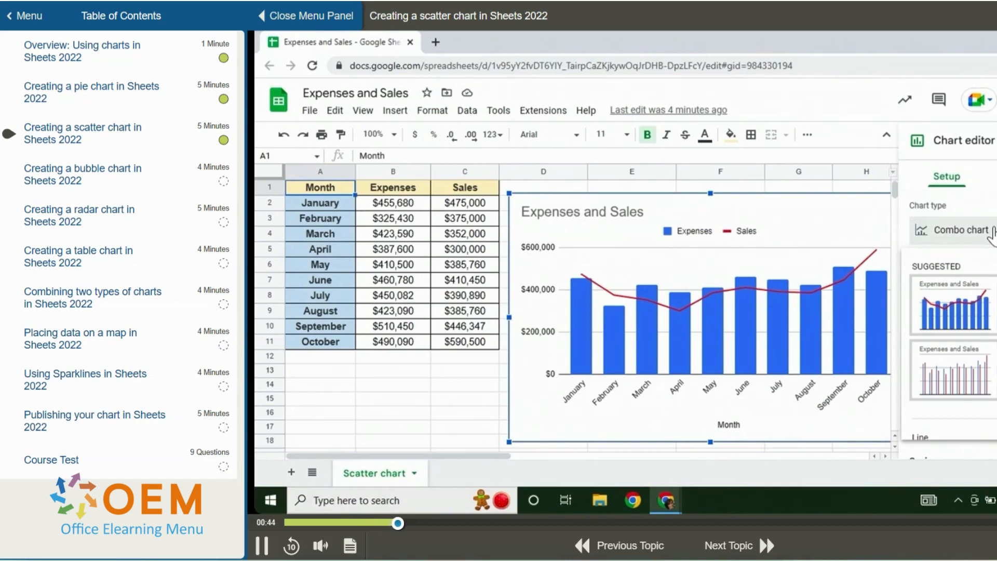
{"action": "scroll", "scroll_direction": "down", "scroll_amount": 3}
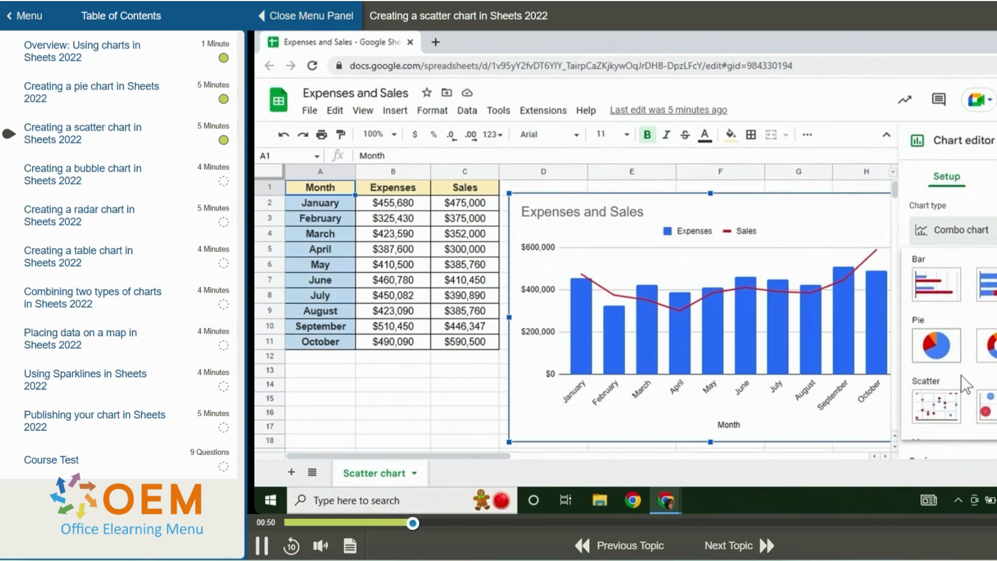
{"action": "mouse_move", "coordinate": [941, 407]}
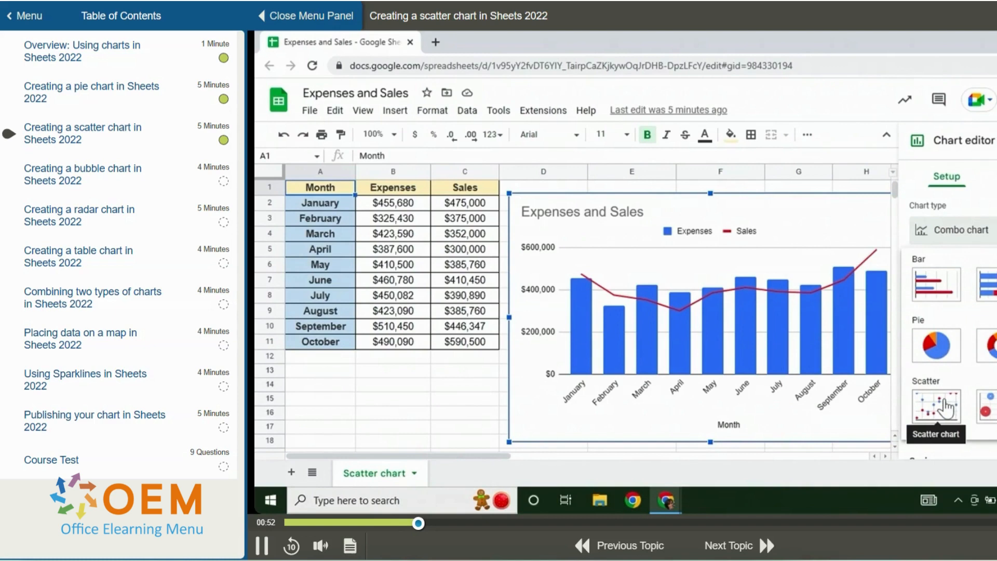
{"action": "mouse_move", "coordinate": [985, 404]}
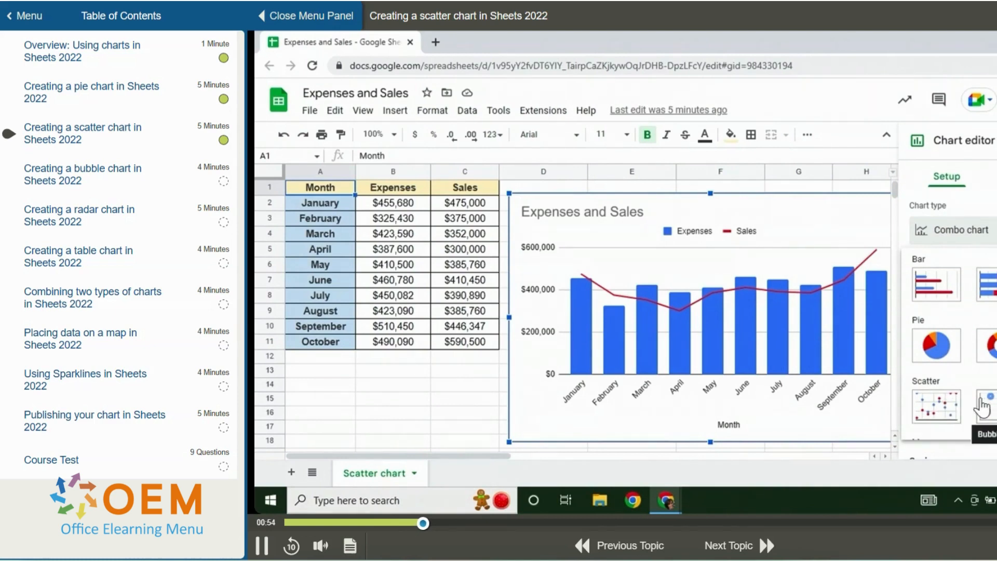
Pick the Scatter chart type for the Expenses and Sales chart
{"action": "left_click", "coordinate": [935, 407]}
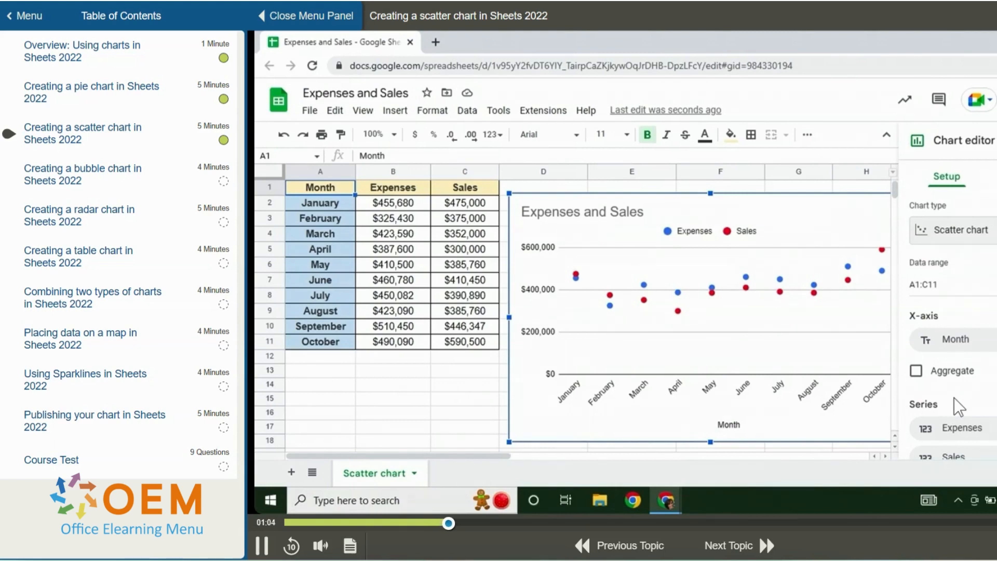
{"action": "mouse_move", "coordinate": [833, 316]}
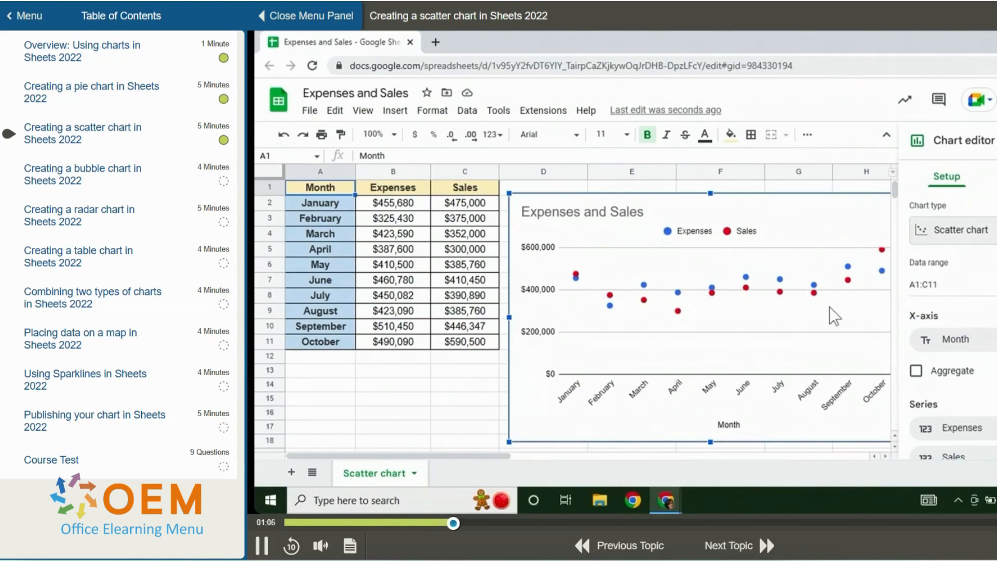
{"action": "mouse_move", "coordinate": [784, 202]}
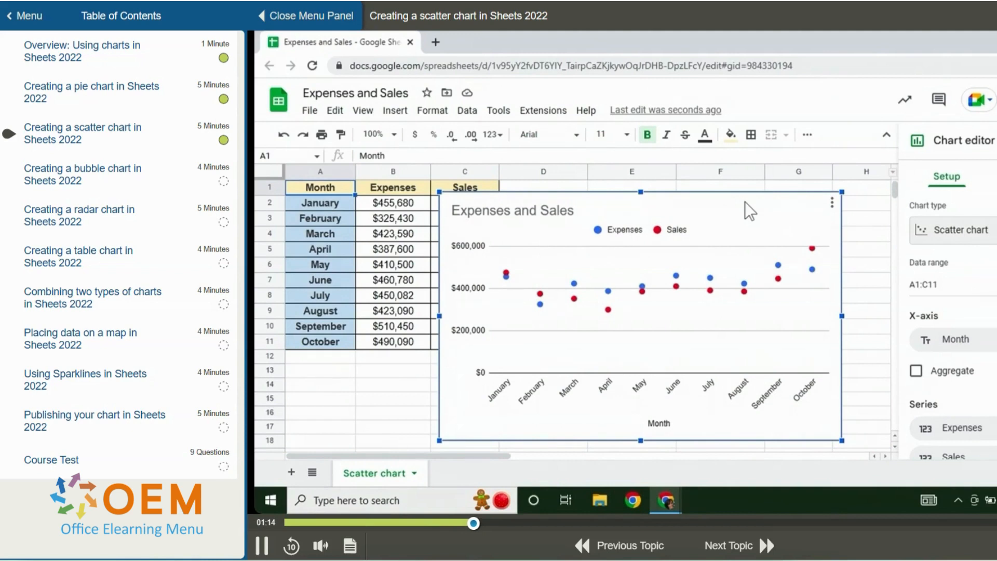
{"action": "mouse_move", "coordinate": [941, 192]}
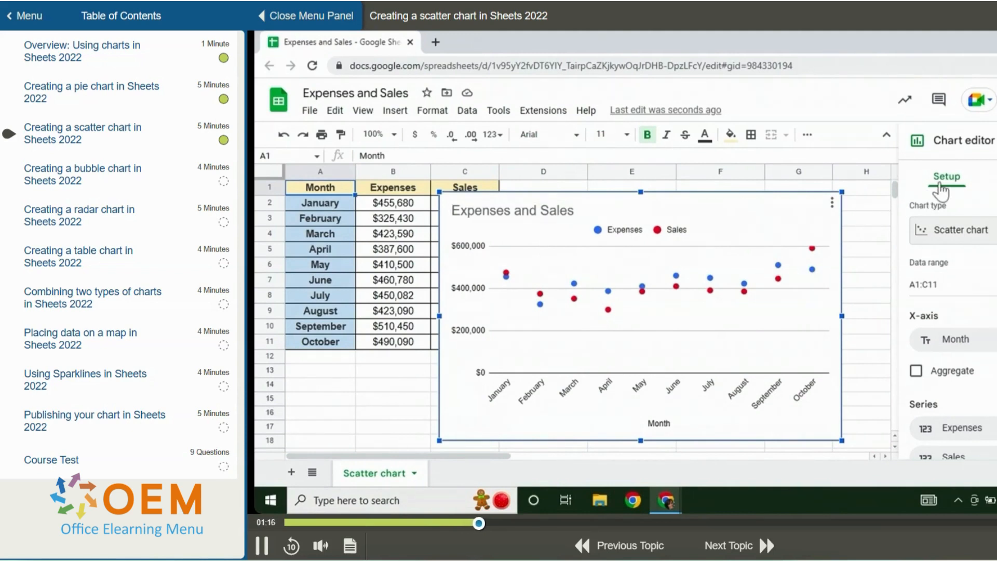
{"action": "mouse_move", "coordinate": [941, 194]}
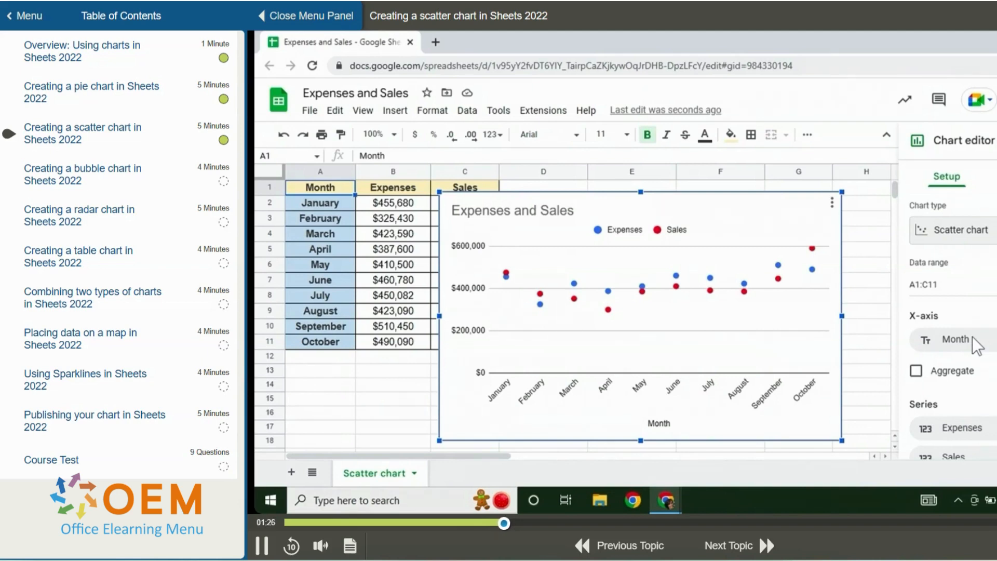
Scroll the Setup tab down to the Series section to reorder Sales before Expenses
{"action": "scroll", "scroll_direction": "down", "scroll_amount": 3}
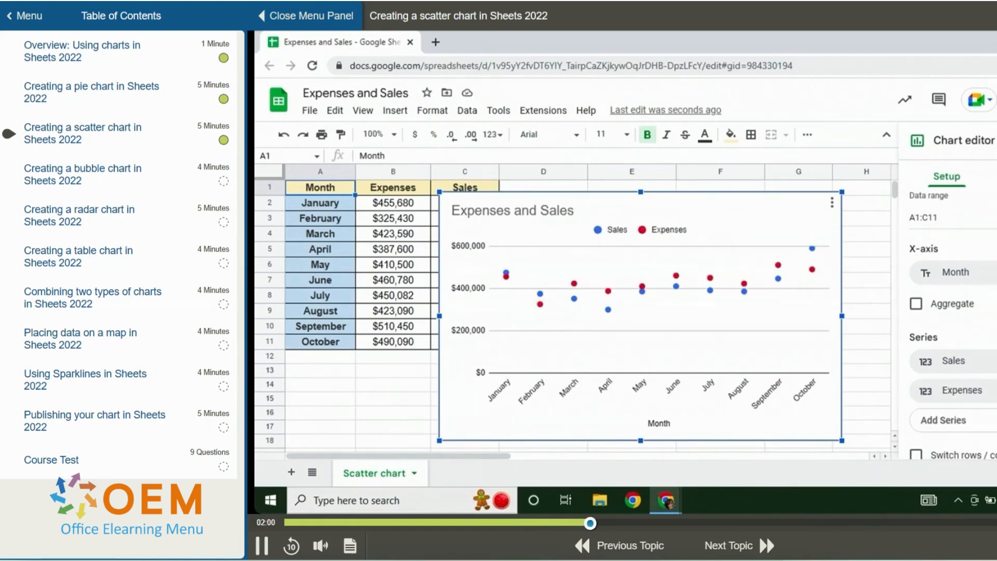
{"action": "scroll", "scroll_direction": "down", "scroll_amount": 3}
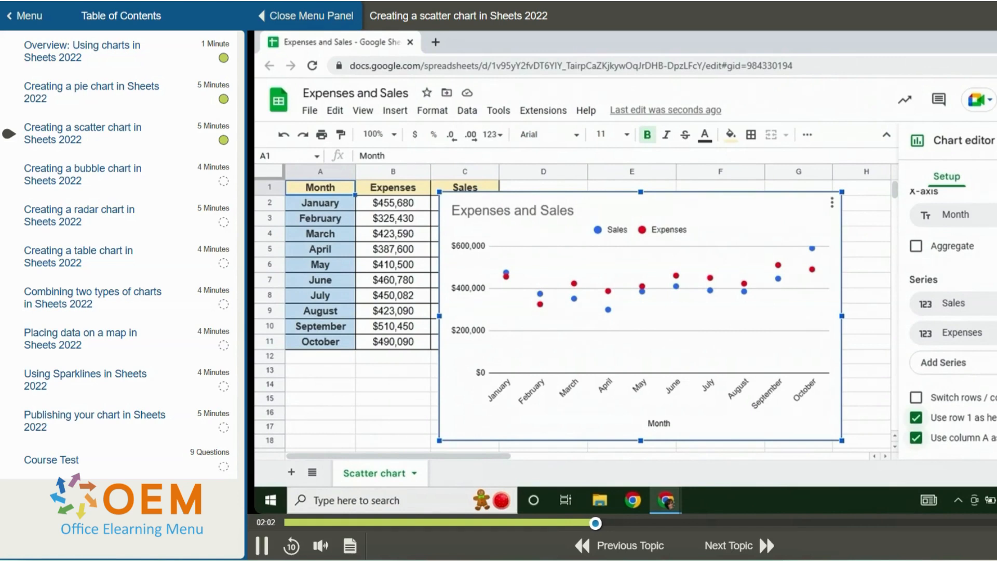
{"action": "mouse_move", "coordinate": [920, 404]}
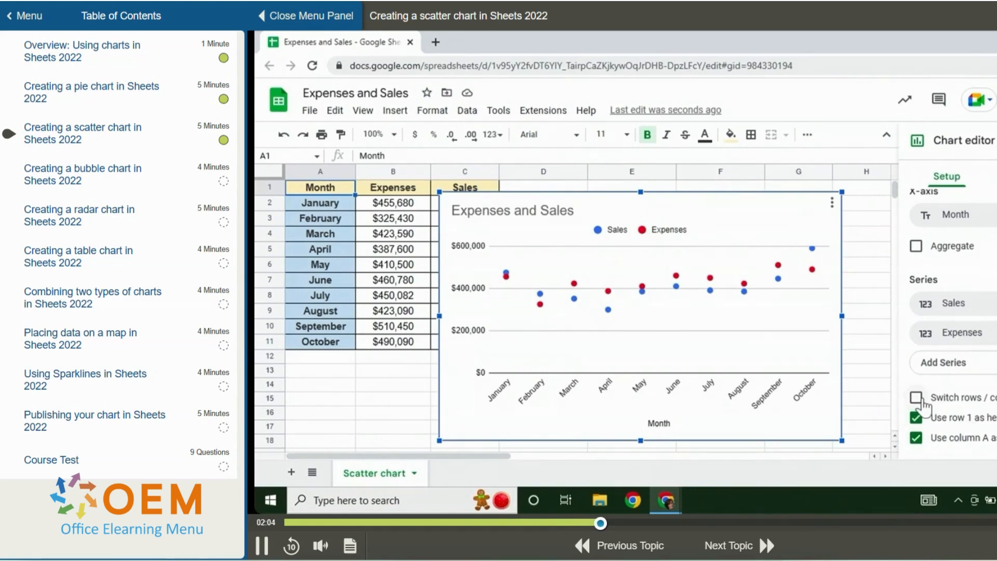
{"action": "left_click", "coordinate": [915, 418]}
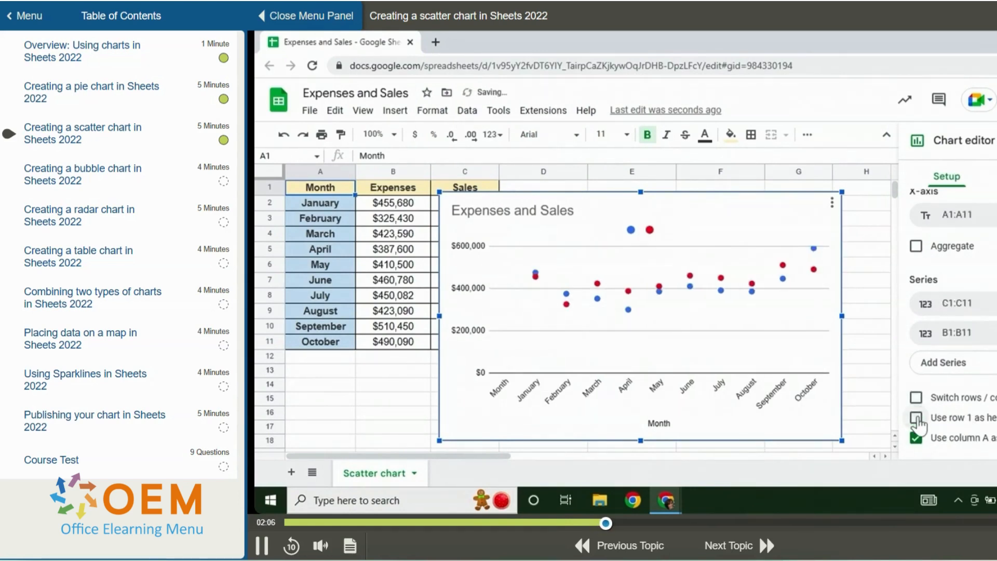
{"action": "left_click", "coordinate": [915, 417]}
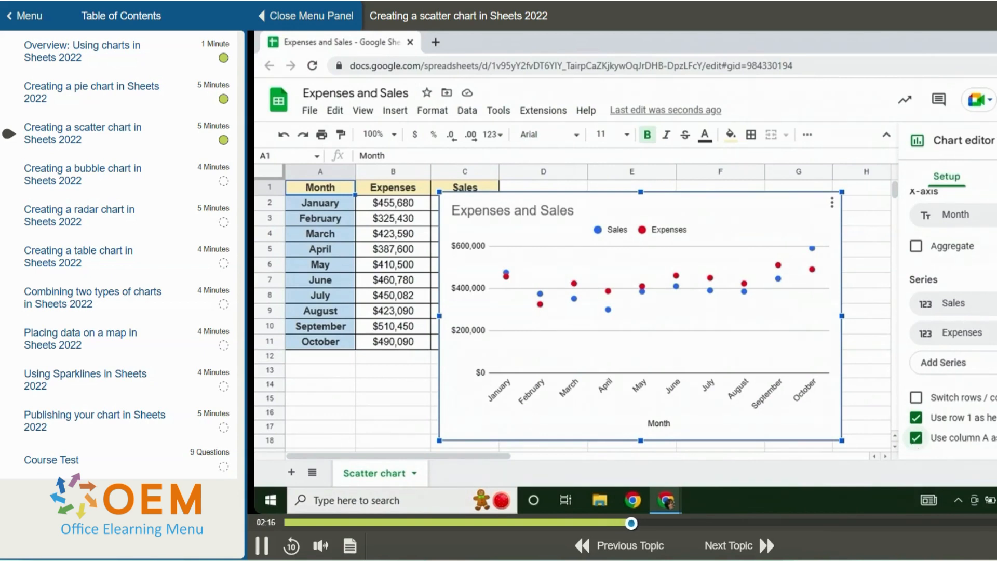
Set the 'Expenses and Sales' chart title format to bold in Customize
{"action": "left_click", "coordinate": [973, 177]}
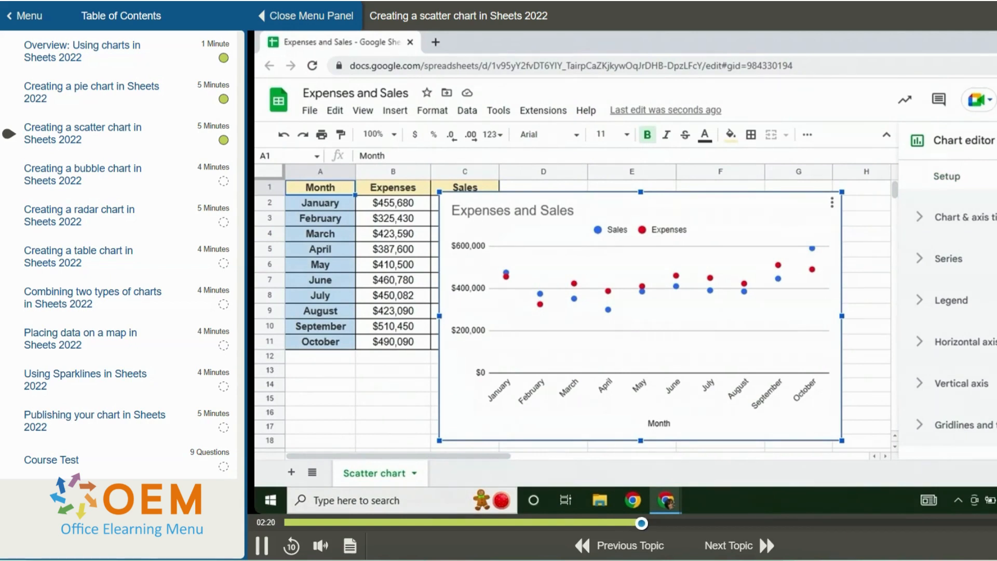
{"action": "mouse_move", "coordinate": [989, 229]}
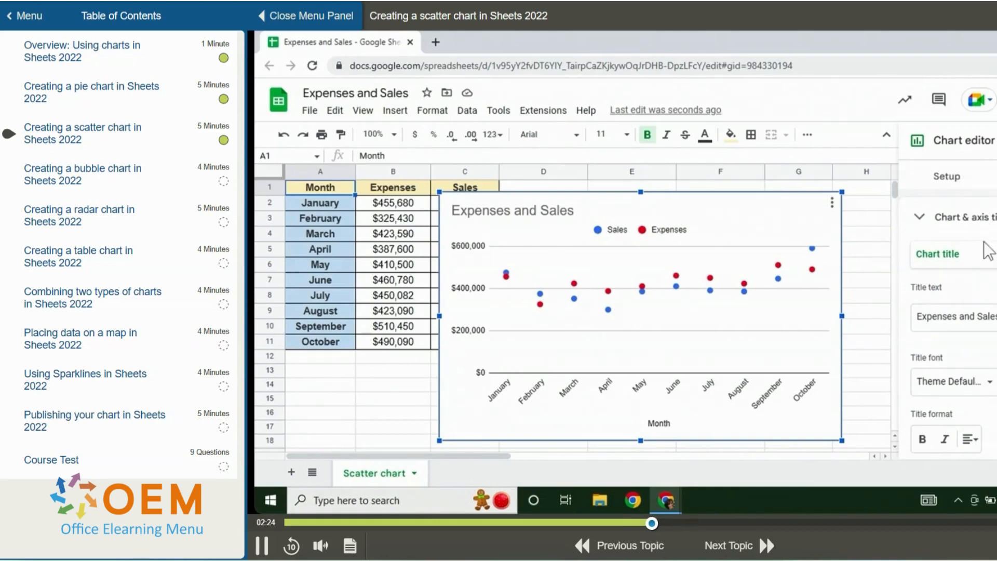
{"action": "mouse_move", "coordinate": [982, 261]}
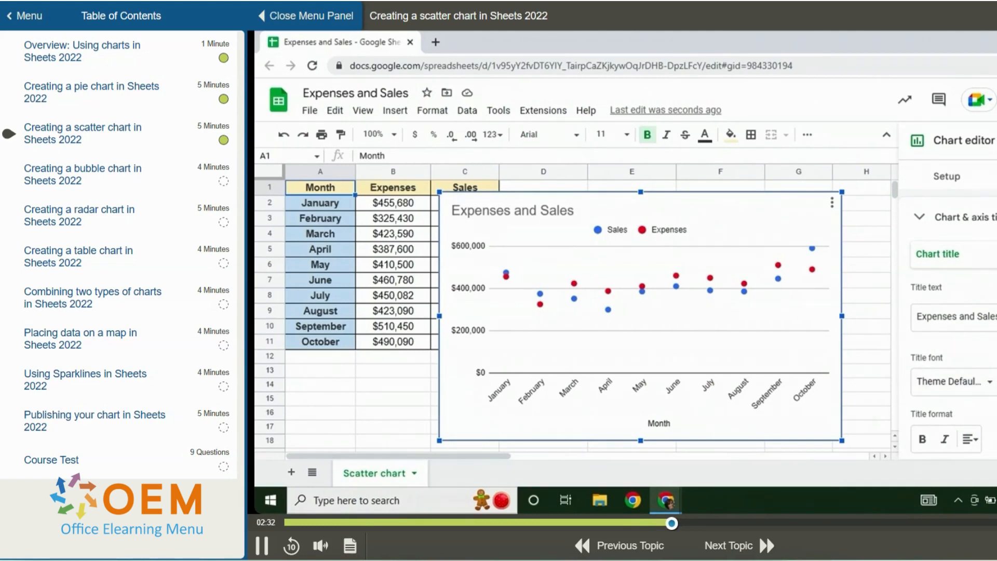
{"action": "mouse_move", "coordinate": [926, 445]}
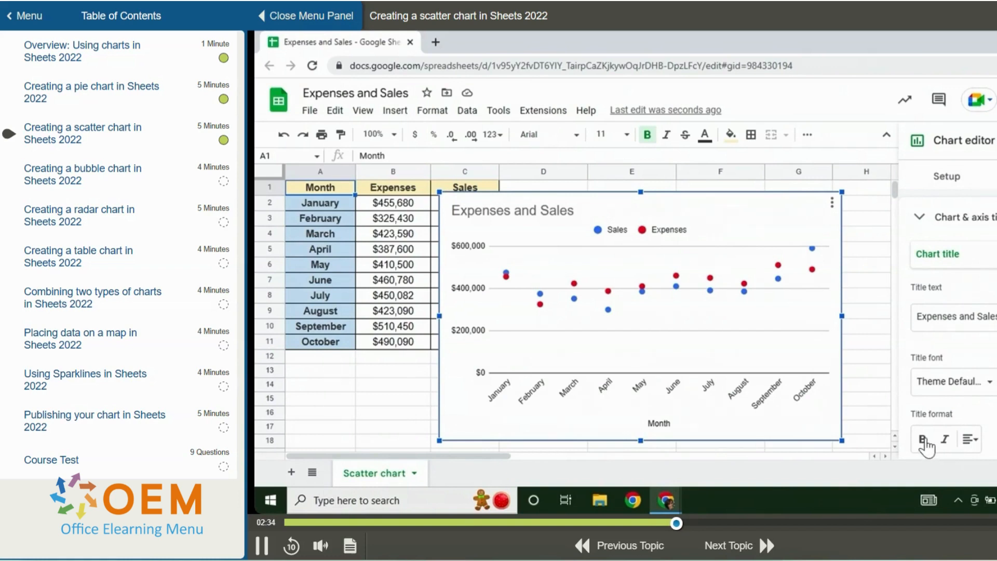
{"action": "left_click", "coordinate": [924, 439]}
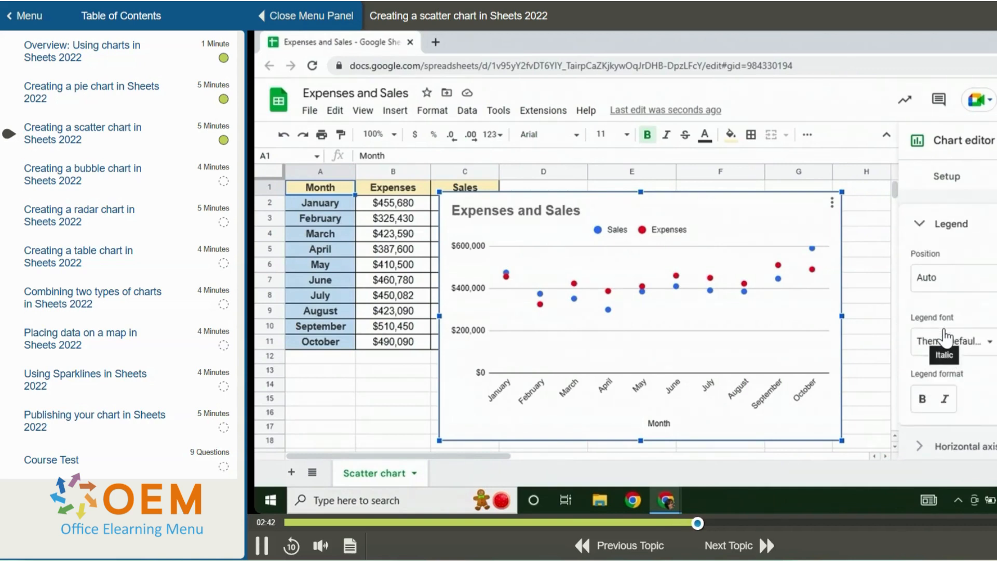
{"action": "mouse_move", "coordinate": [946, 340]}
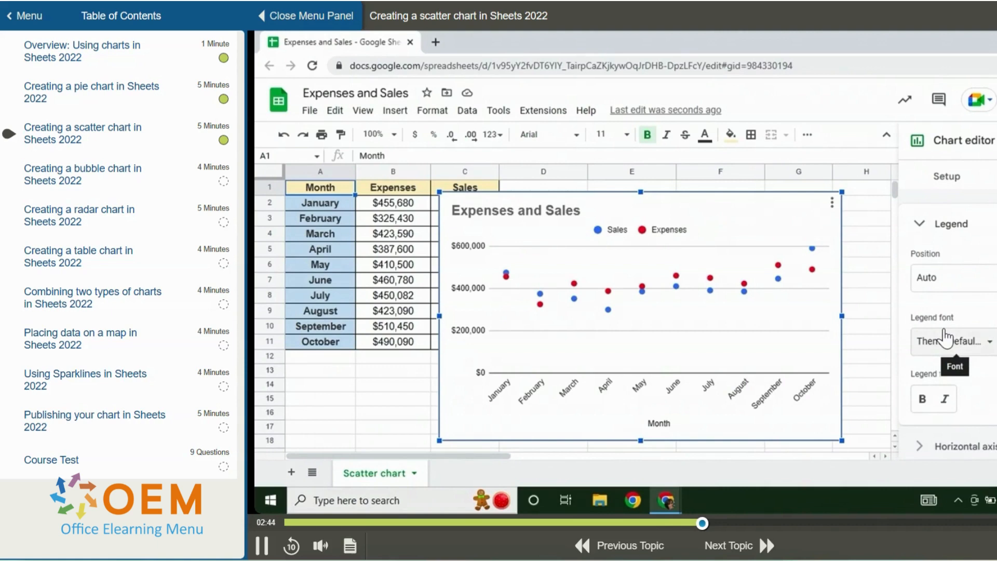
{"action": "mouse_move", "coordinate": [957, 312]}
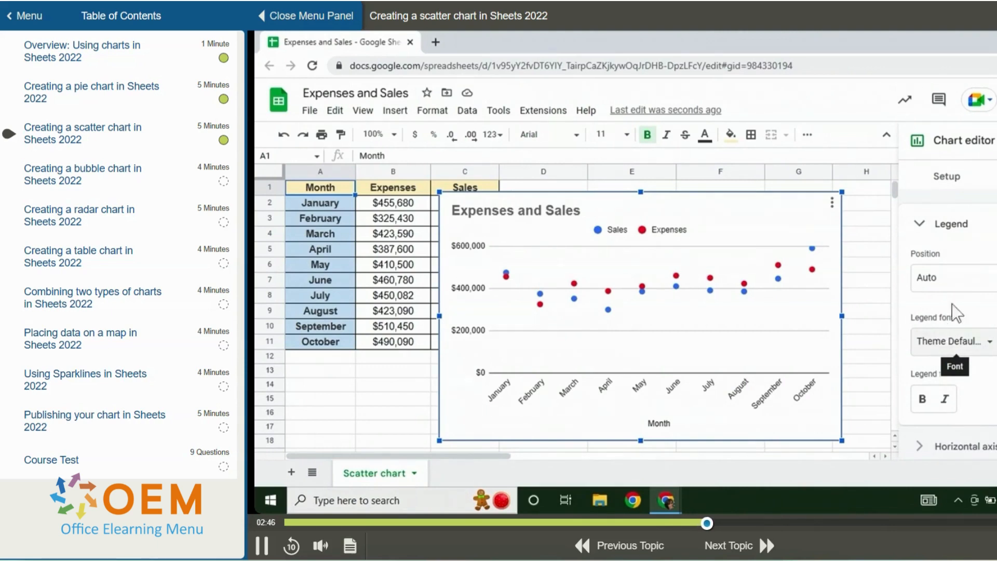
Set the legend position to Bottom and italicise the legend text
{"action": "left_click", "coordinate": [952, 277]}
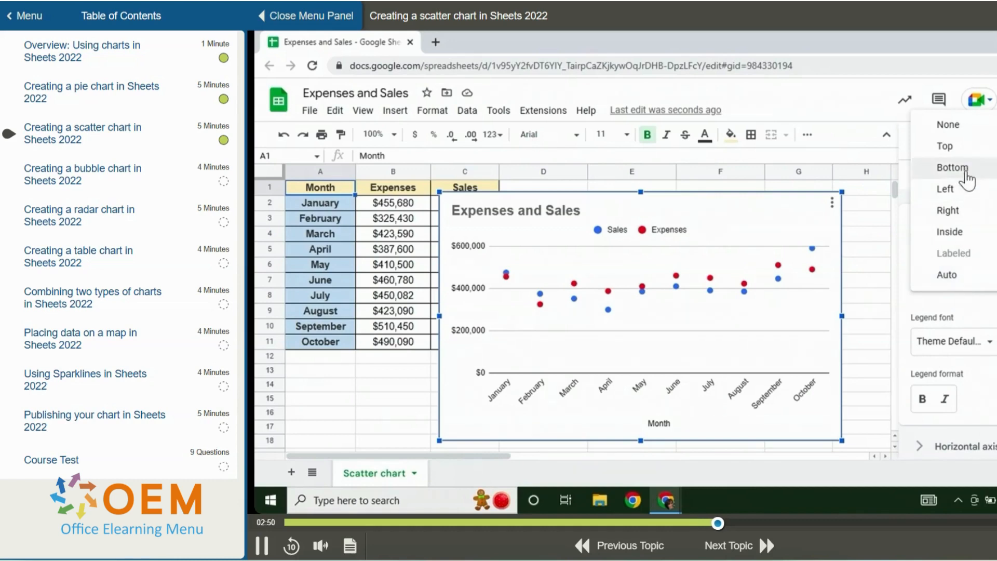
{"action": "left_click", "coordinate": [951, 167]}
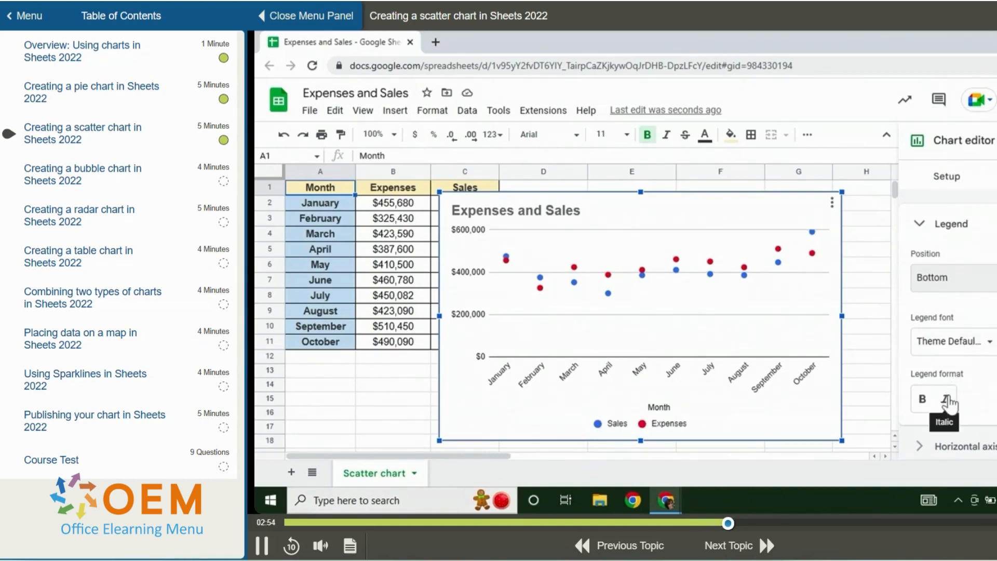
{"action": "left_click", "coordinate": [948, 399]}
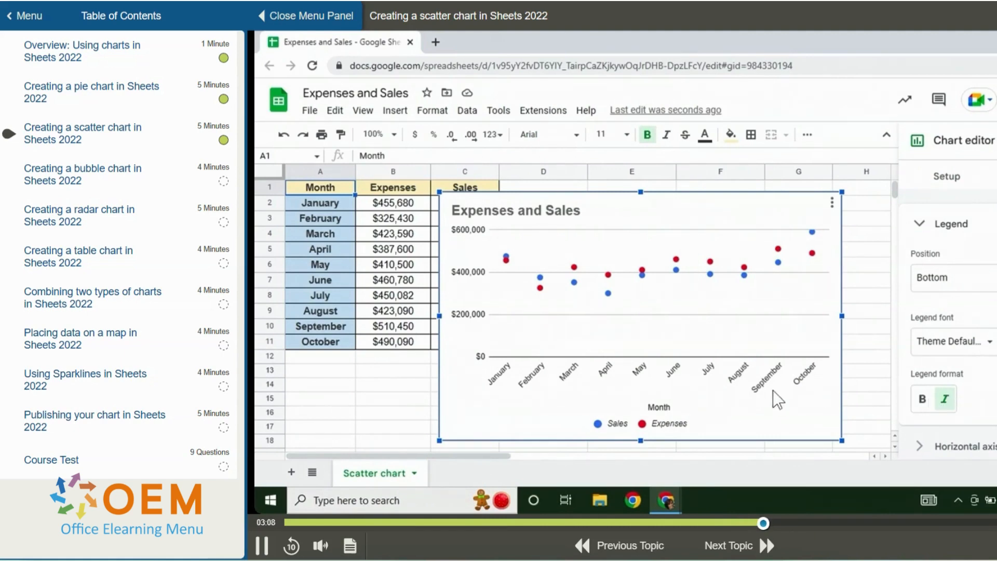
Select a blue Sales point to show the Sales series formatting options
{"action": "left_click", "coordinate": [710, 275]}
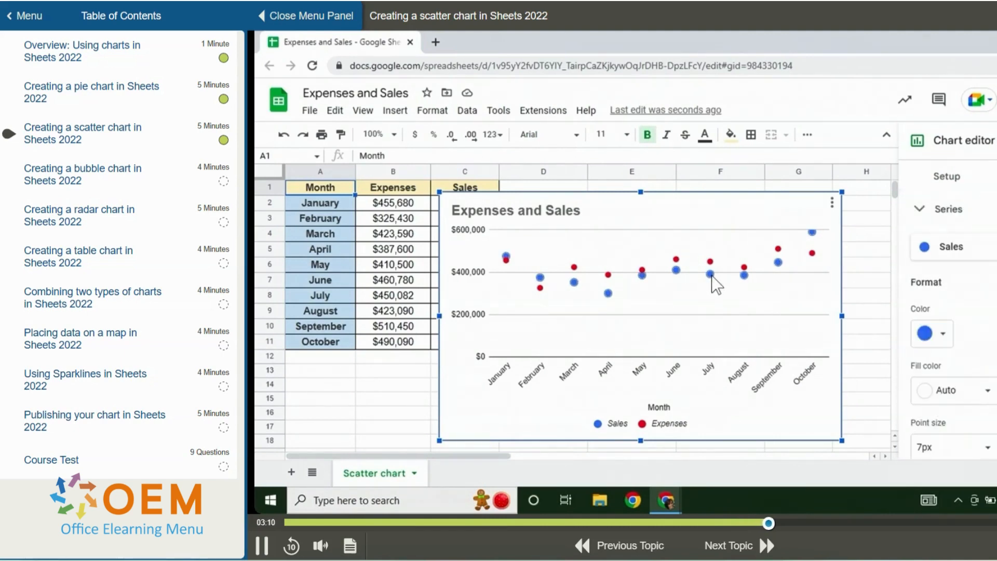